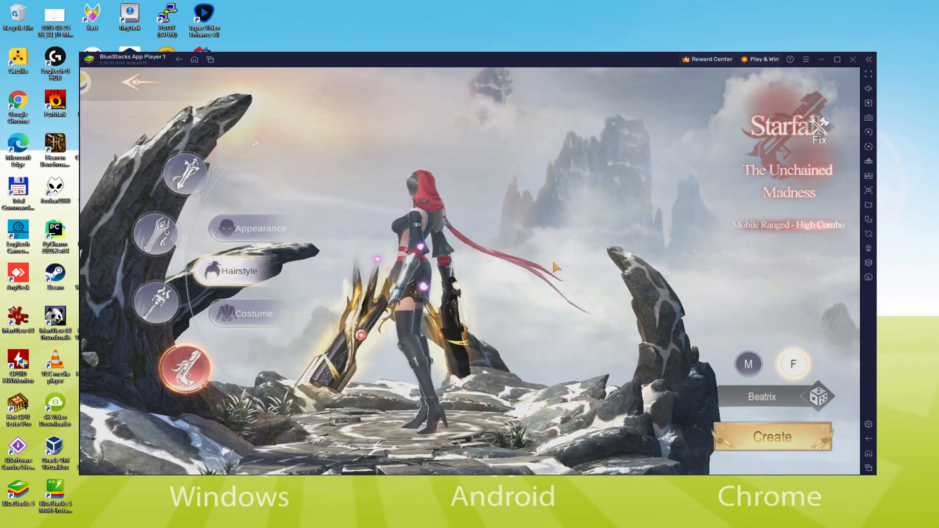
- Choose the third face under Appearance and the third, gold-trimmed outfit under Costume
{"action": "left_click", "coordinate": [251, 228]}
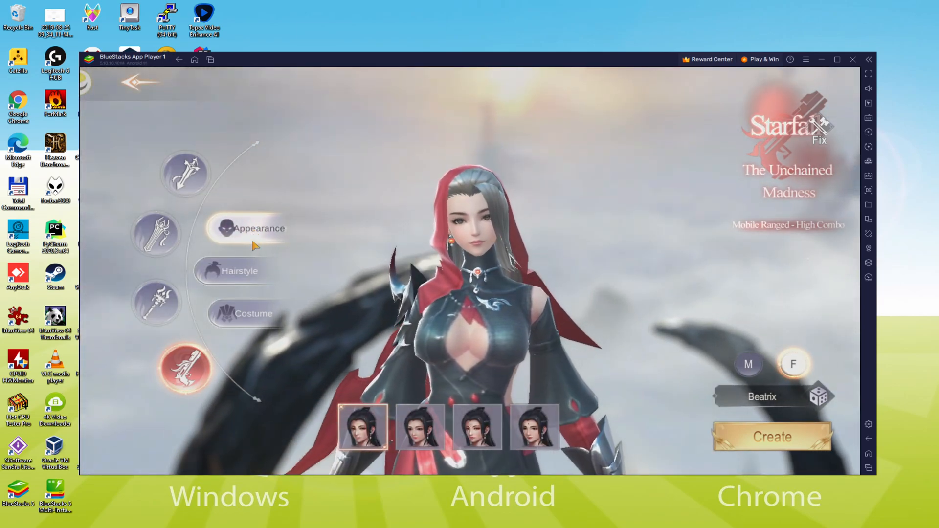
{"action": "left_click", "coordinate": [476, 427]}
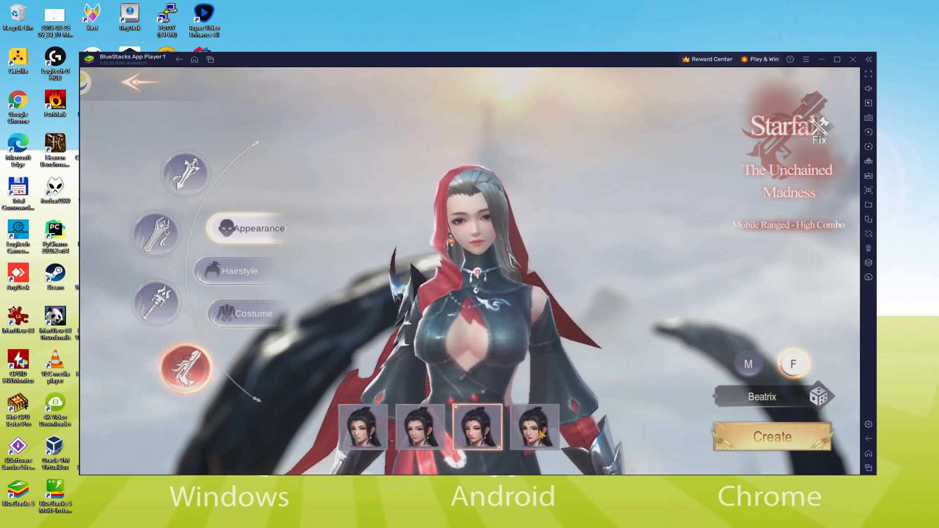
{"action": "left_click", "coordinate": [252, 314]}
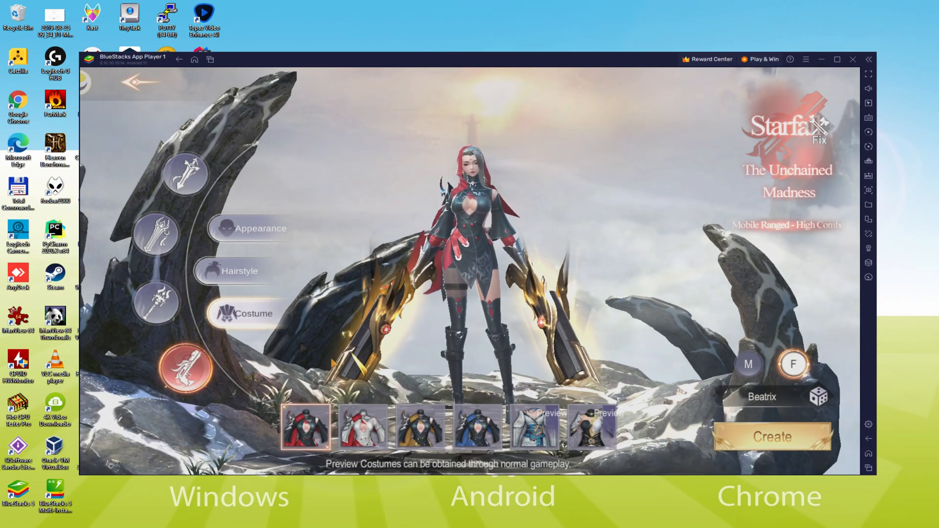
{"action": "left_click", "coordinate": [532, 427]}
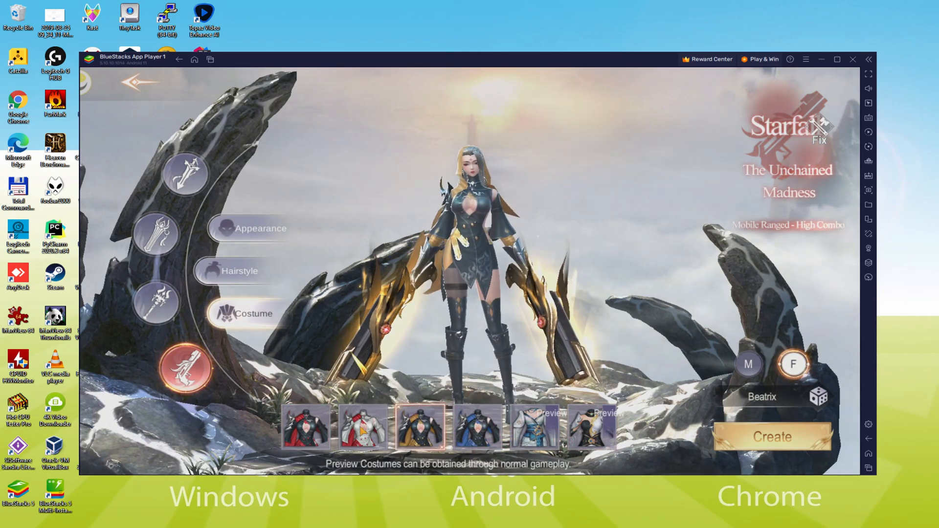
{"action": "left_click", "coordinate": [362, 428]}
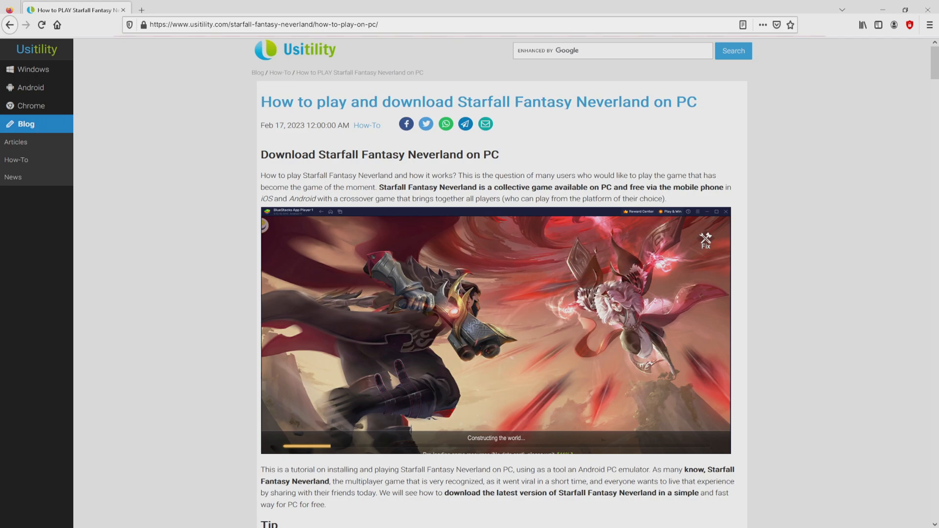
- Scroll the Usitility guide down to its 'Download ... on PC' button
{"action": "scroll", "scroll_direction": "down", "scroll_amount": 3}
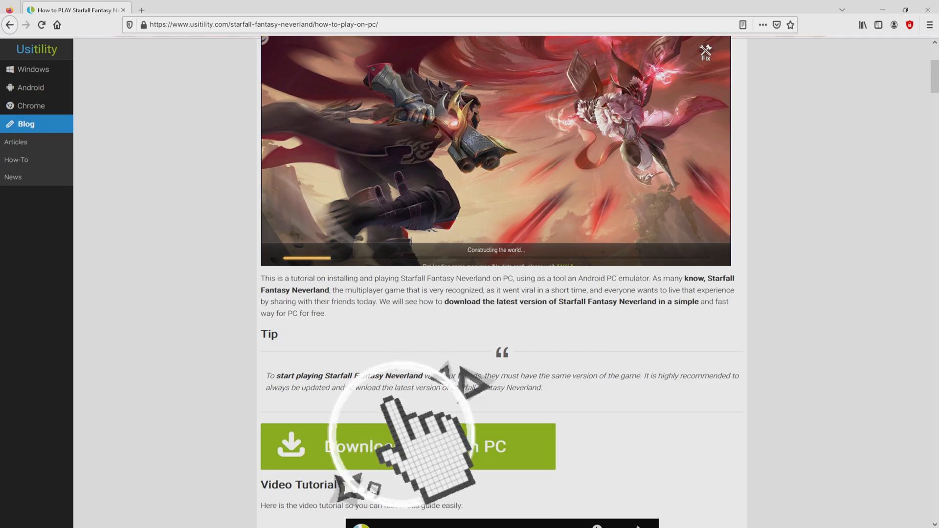
- Reach the game's BlueStacks page and view the Rerolling, Eco Mode and Multi Instance Sync features
{"action": "left_click", "coordinate": [401, 446]}
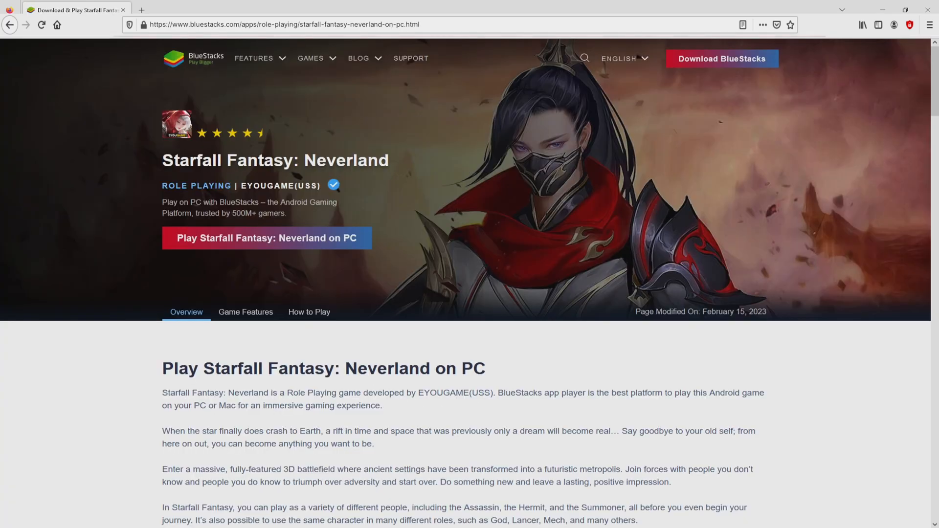
{"action": "scroll", "scroll_direction": "down", "scroll_amount": 3}
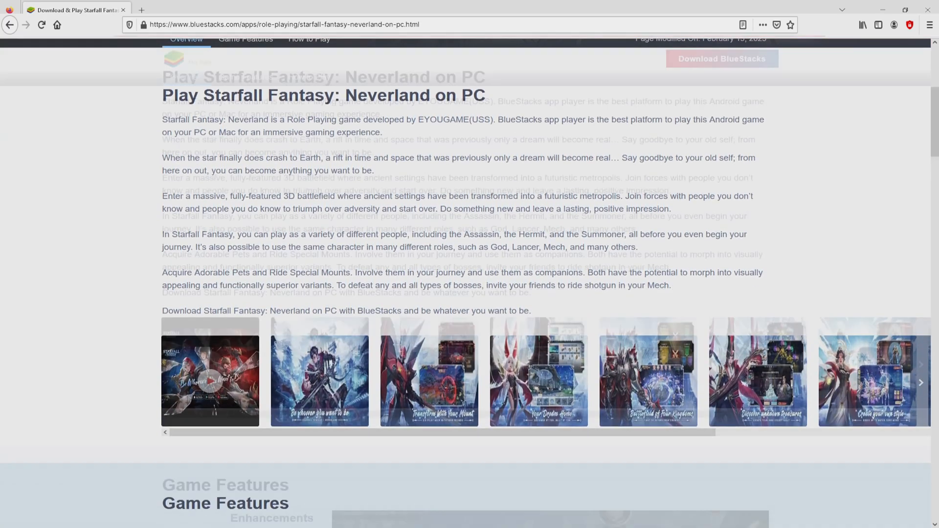
{"action": "scroll", "scroll_direction": "down", "scroll_amount": 3}
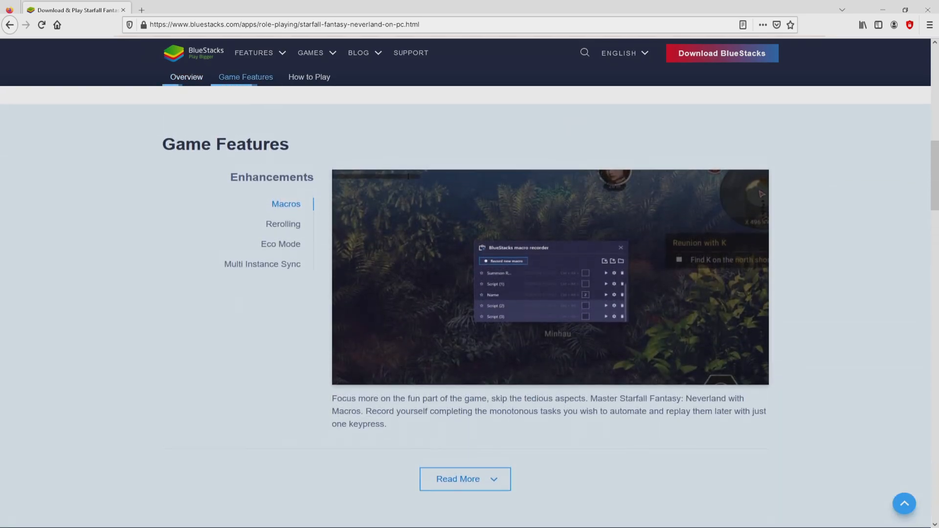
{"action": "left_click", "coordinate": [283, 225]}
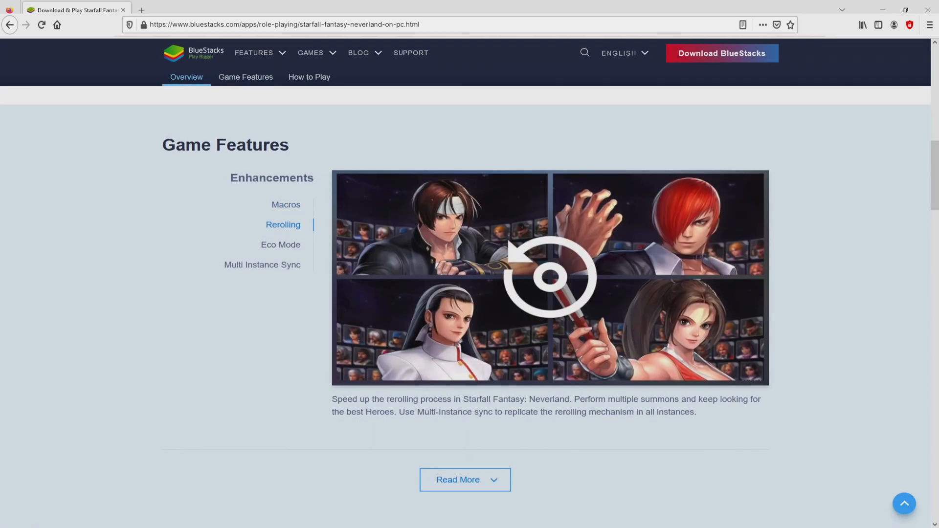
{"action": "left_click", "coordinate": [281, 245]}
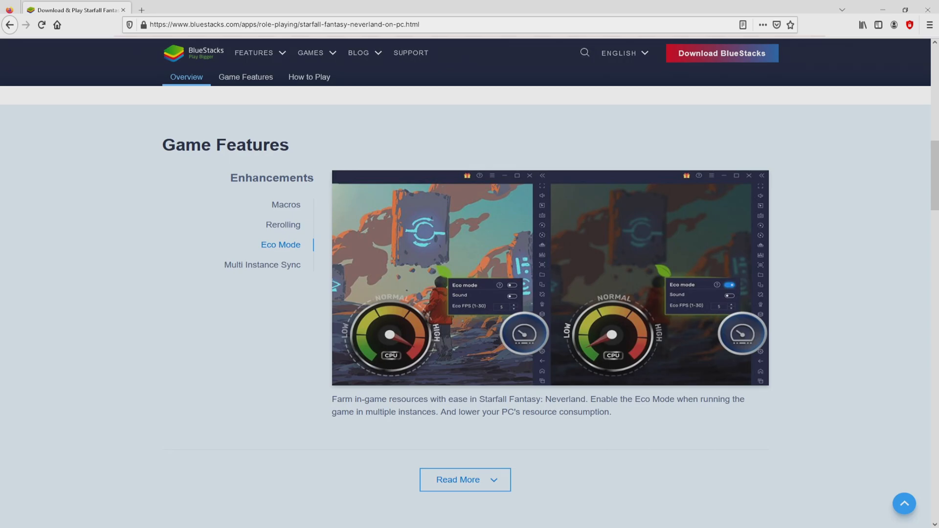
{"action": "left_click", "coordinate": [263, 265]}
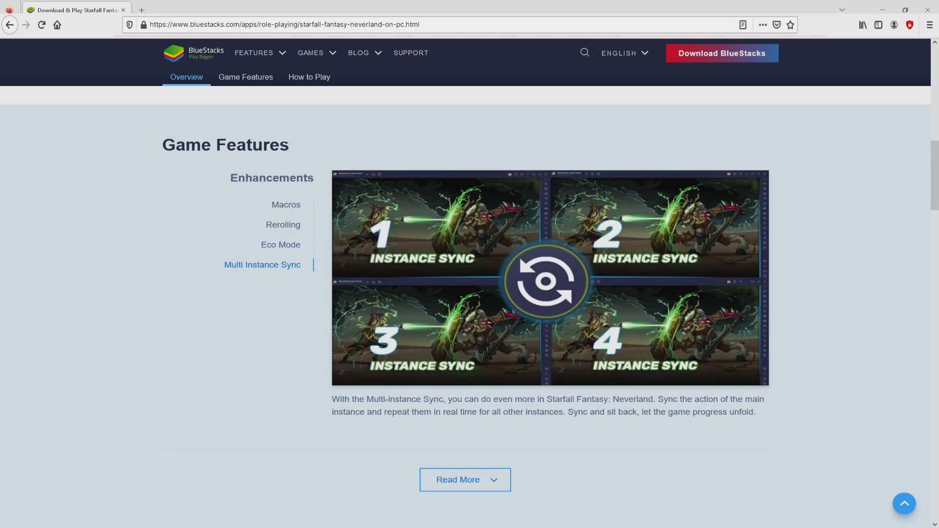
{"action": "scroll", "scroll_direction": "up", "scroll_amount": 3}
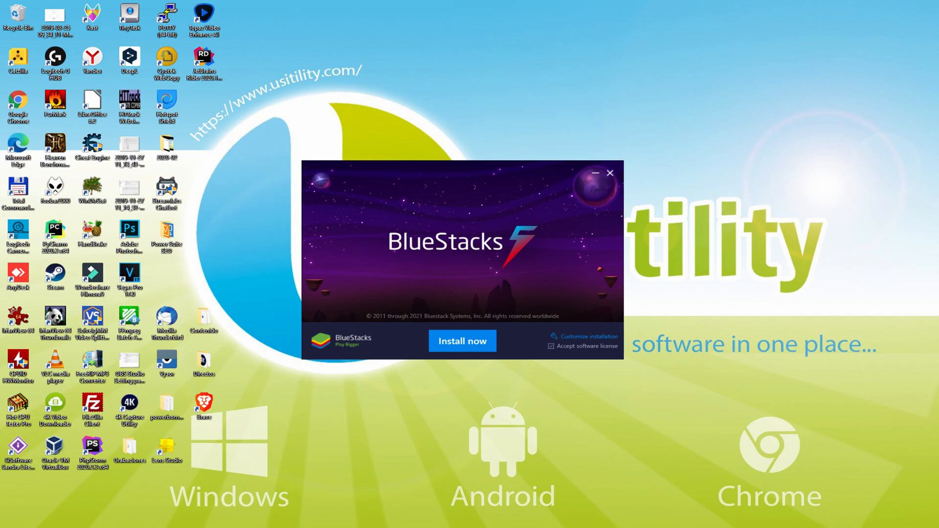
- Review the customize and license options, then start the BlueStacks installation
{"action": "left_click", "coordinate": [461, 341]}
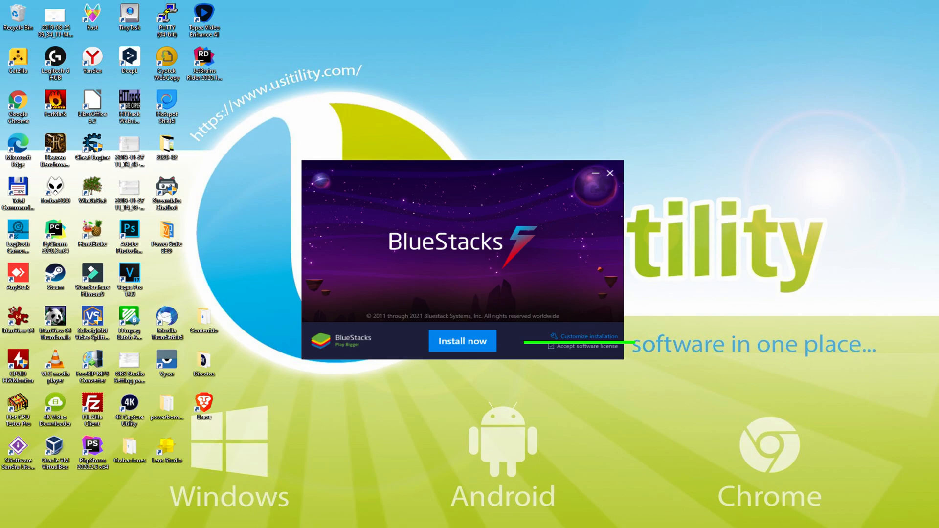
{"action": "mouse_move", "coordinate": [584, 344]}
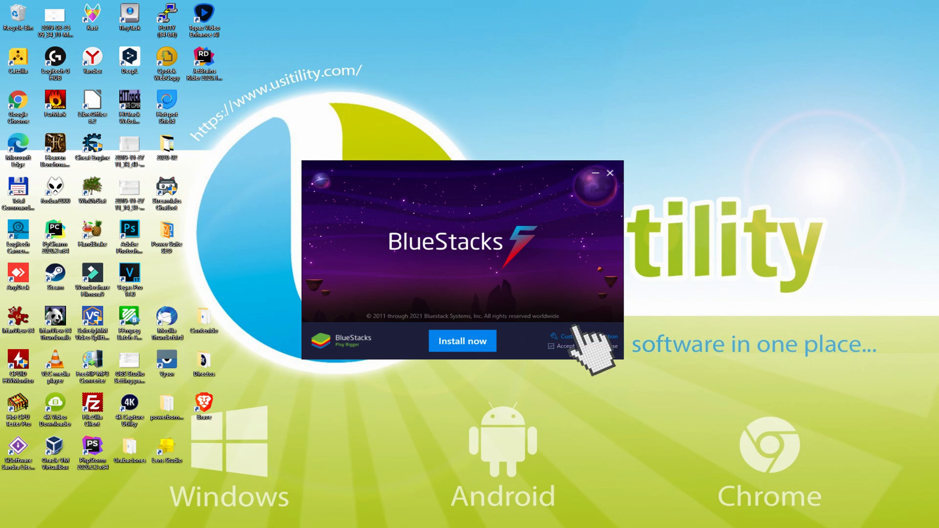
{"action": "left_click", "coordinate": [584, 336]}
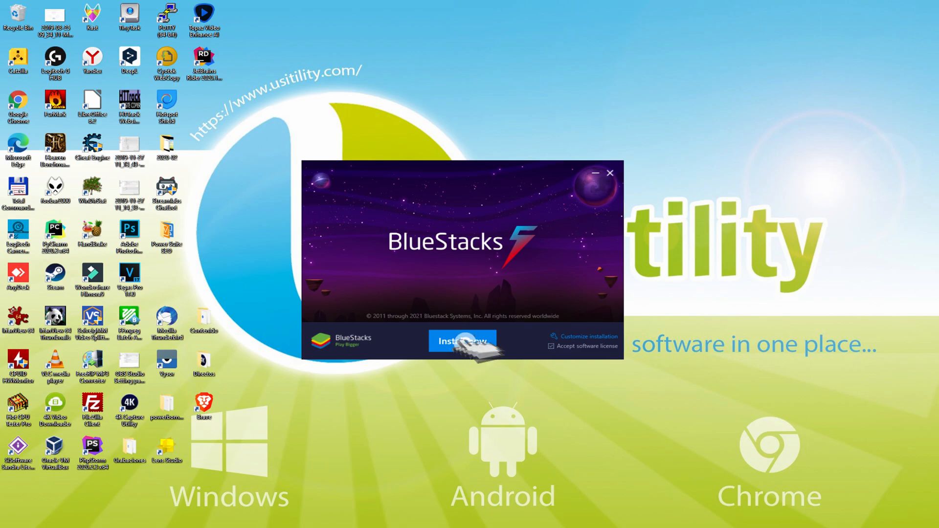
{"action": "left_click", "coordinate": [462, 341]}
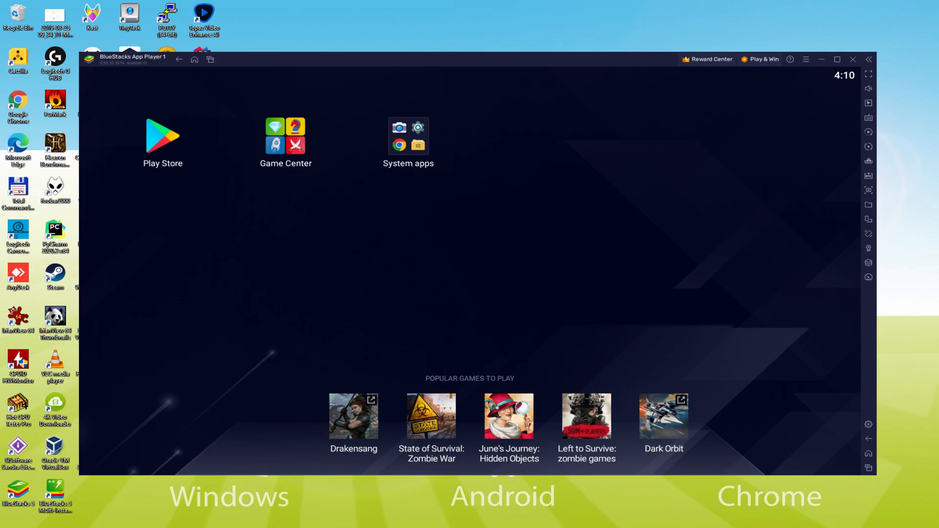
- Sign in to Google Play with the account, agreeing to the terms and Google services
{"action": "left_click", "coordinate": [161, 135]}
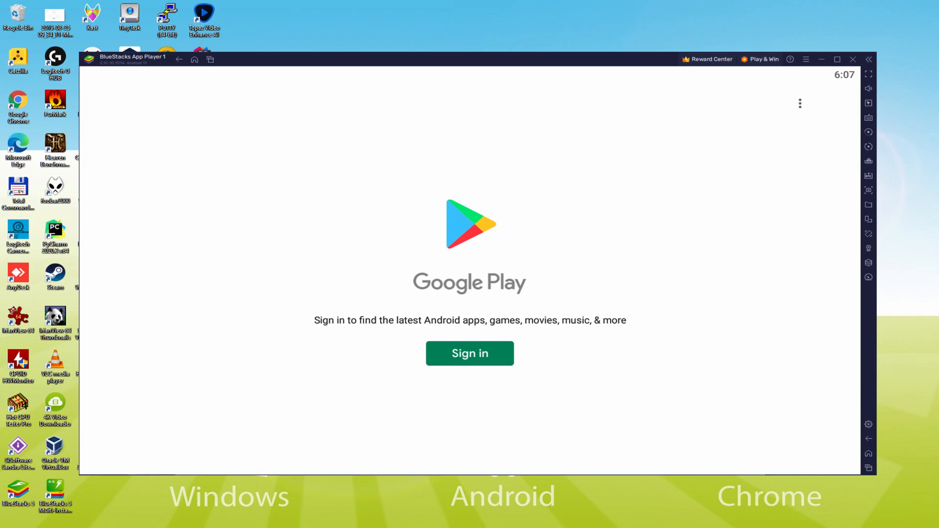
{"action": "mouse_move", "coordinate": [470, 358]}
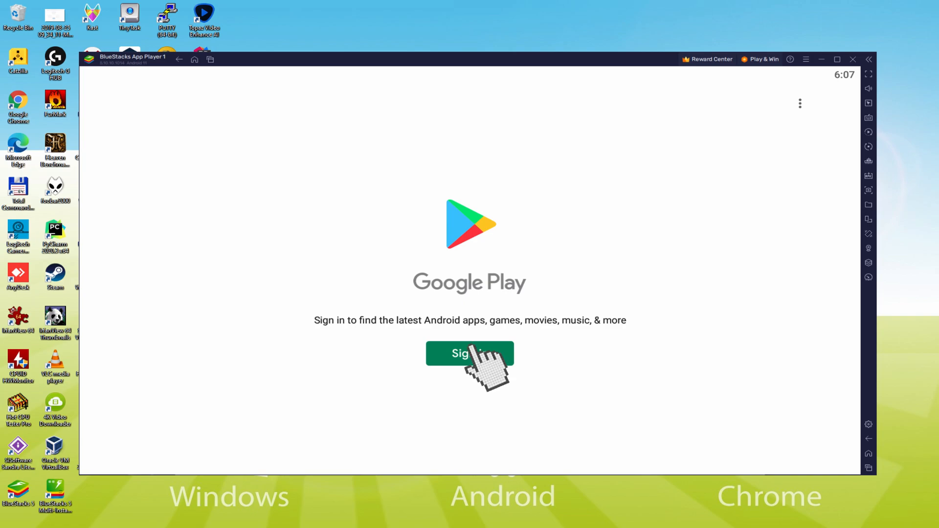
{"action": "left_click", "coordinate": [470, 353]}
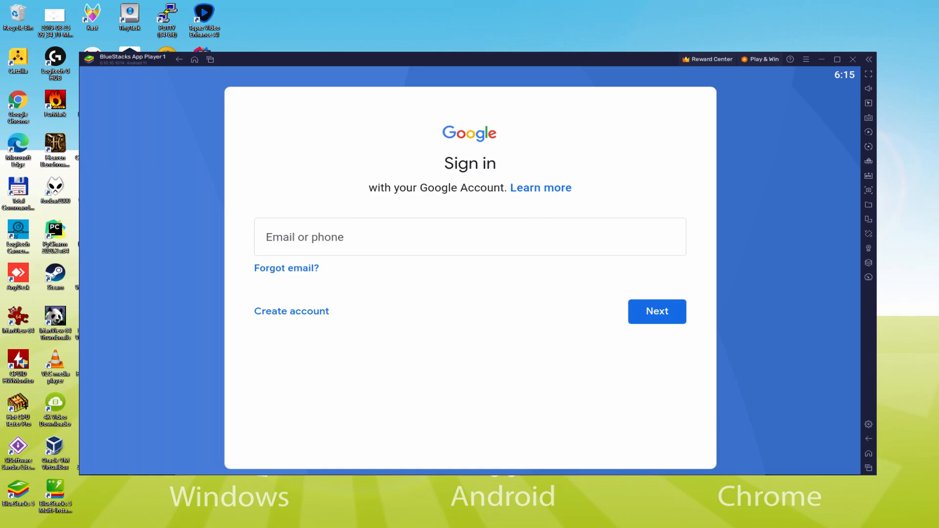
{"action": "left_click", "coordinate": [657, 311]}
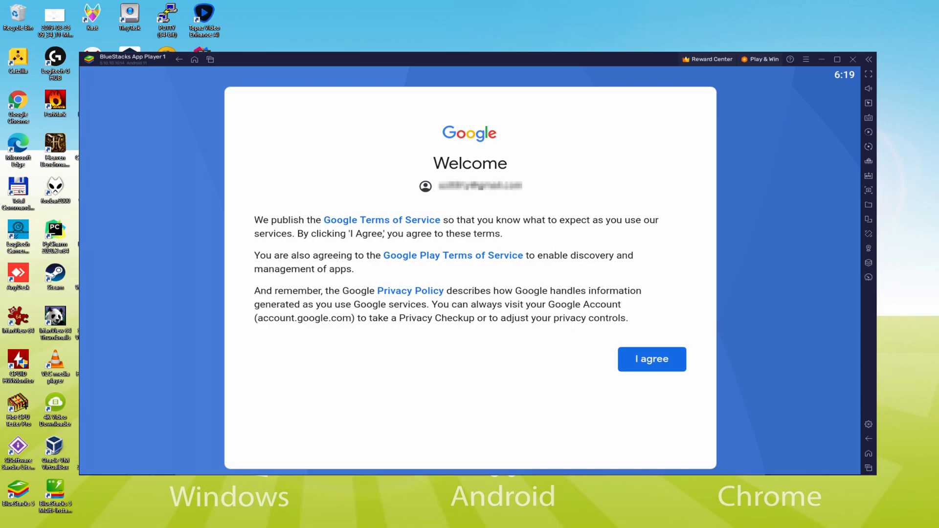
{"action": "mouse_move", "coordinate": [649, 369]}
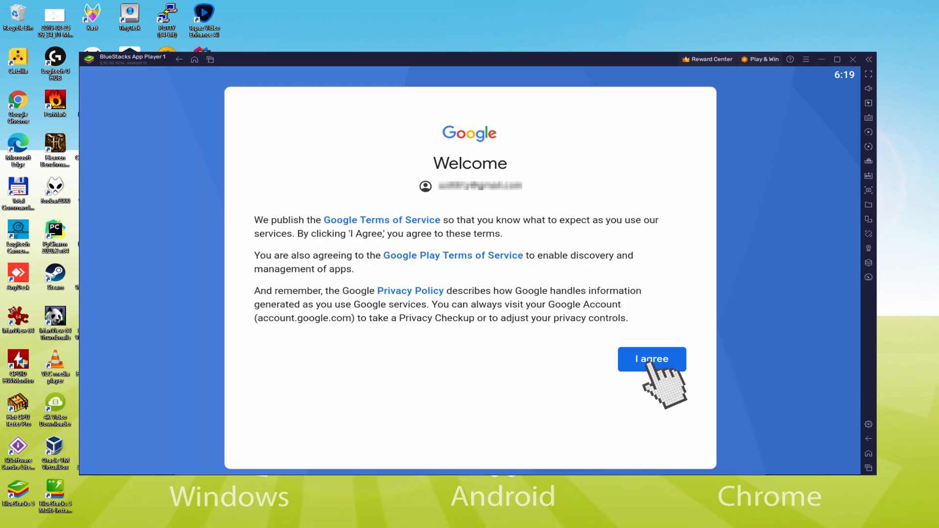
{"action": "left_click", "coordinate": [652, 359]}
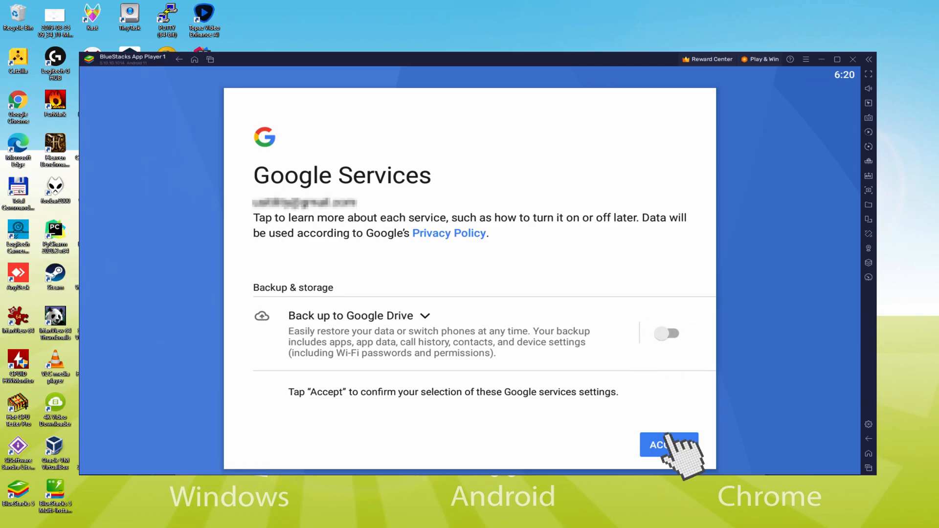
{"action": "left_click", "coordinate": [669, 445]}
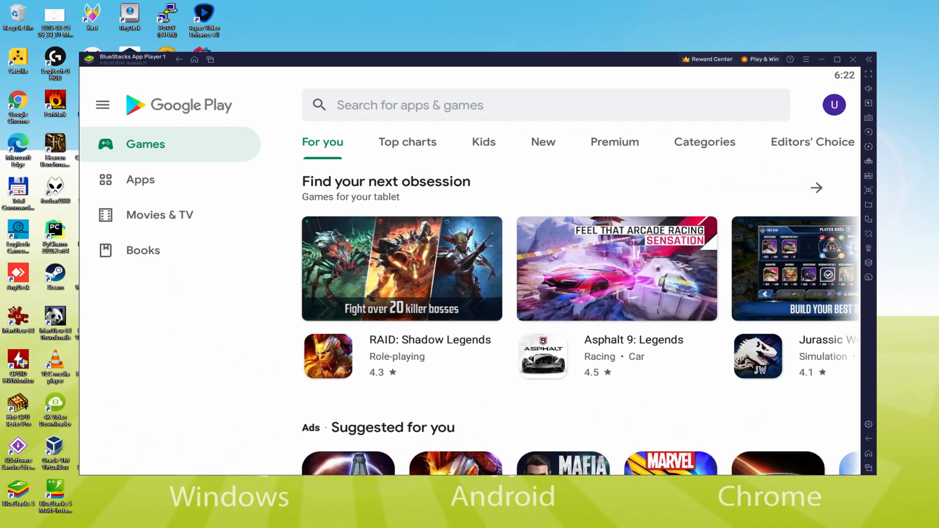
- From the home screen's Popular Games, install Starfall Fantasy: Neverland
{"action": "left_click", "coordinate": [195, 60]}
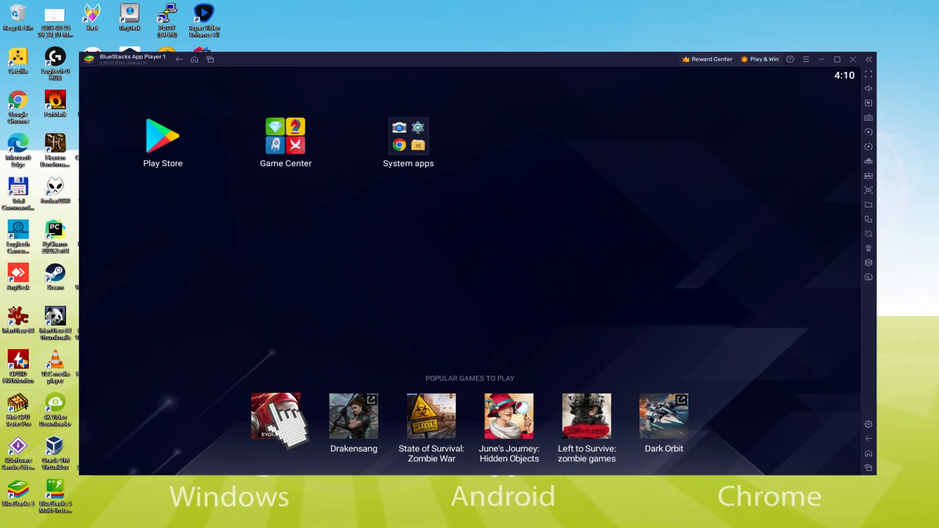
{"action": "left_click", "coordinate": [275, 416]}
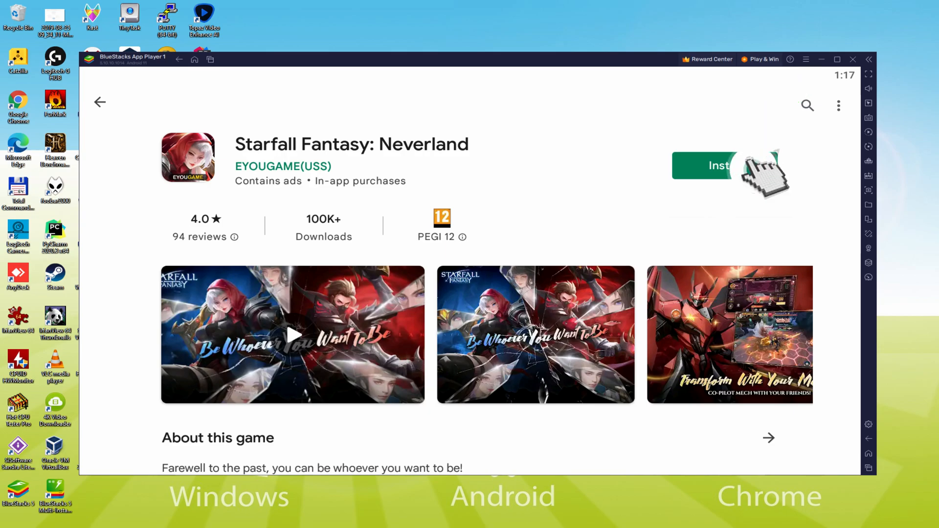
{"action": "left_click", "coordinate": [718, 166]}
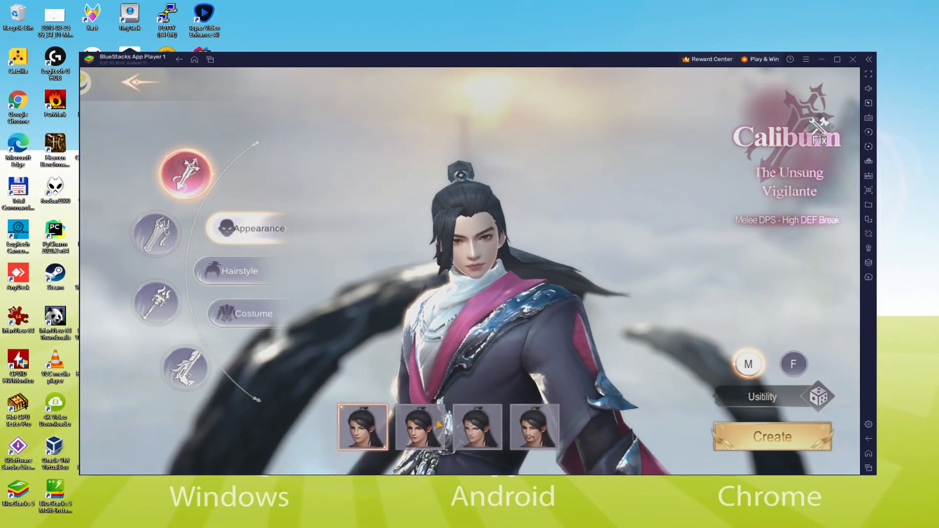
- Pick the Caliburn class, set the gender to F and start editing the name
{"action": "left_click", "coordinate": [476, 426]}
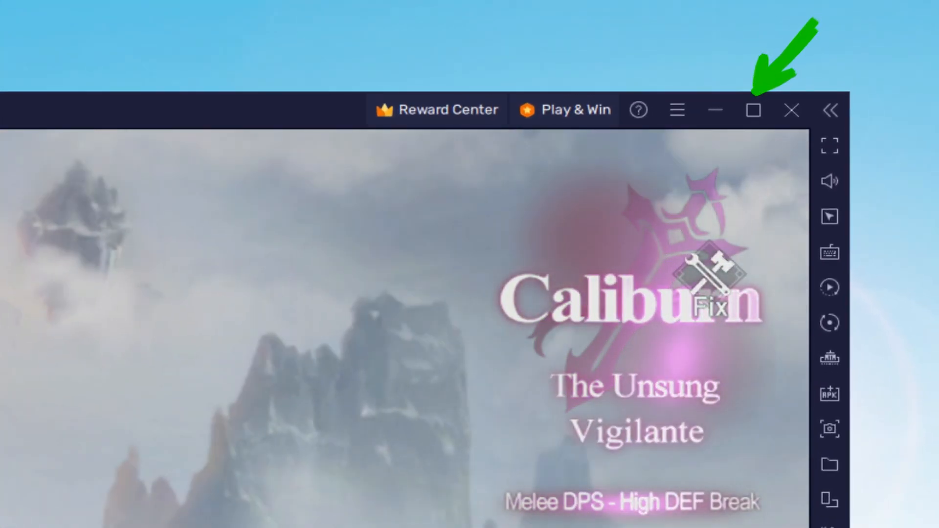
{"action": "left_click", "coordinate": [753, 110]}
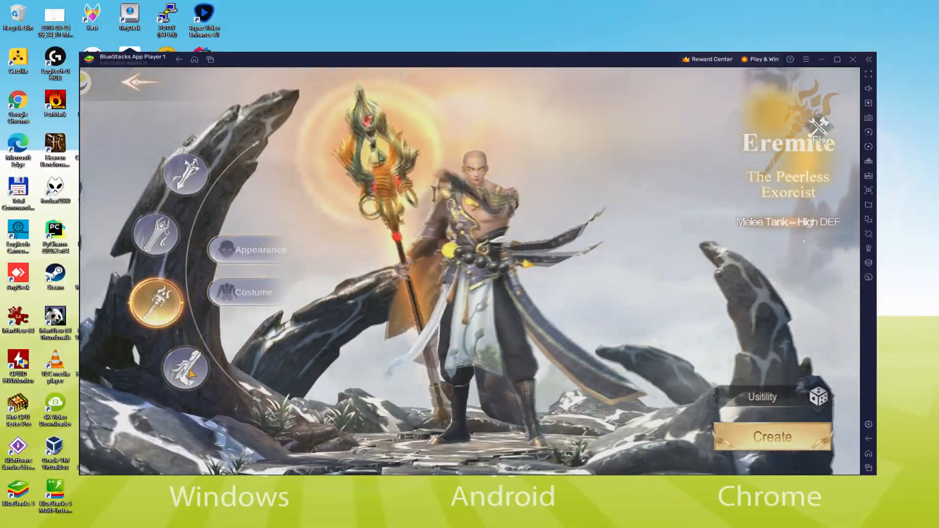
{"action": "left_click", "coordinate": [186, 369]}
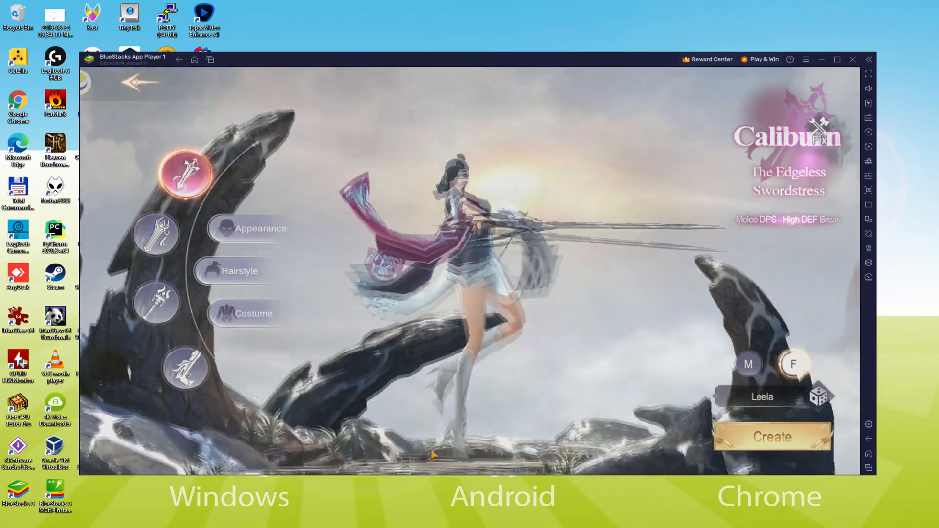
{"action": "left_click", "coordinate": [772, 436]}
{"action": "type", "text": "Us"}
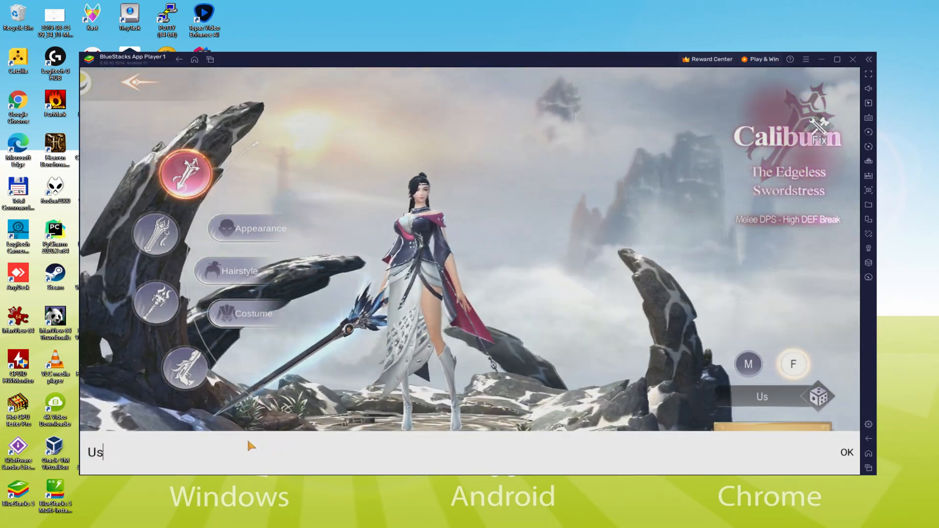
- Enter the character name Usitility, then bring up the emulator Settings
{"action": "type", "text": "itility"}
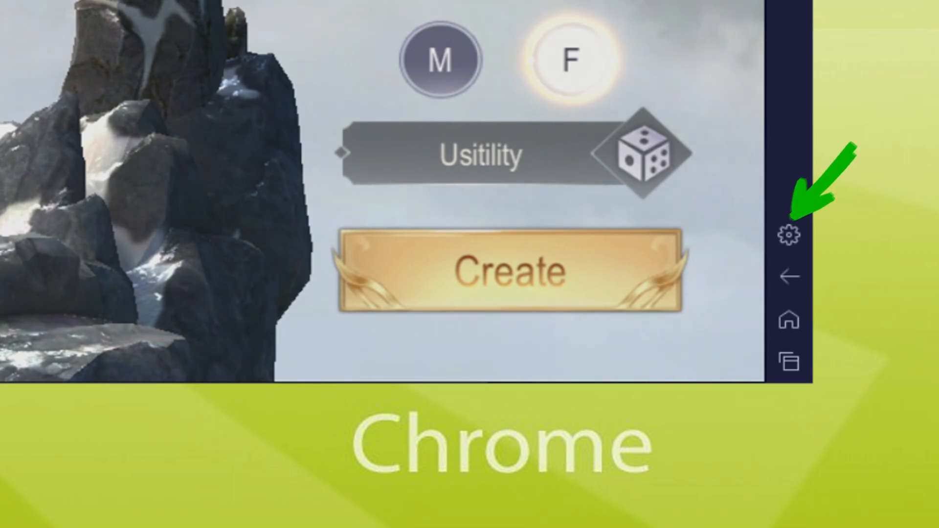
{"action": "left_click", "coordinate": [790, 233]}
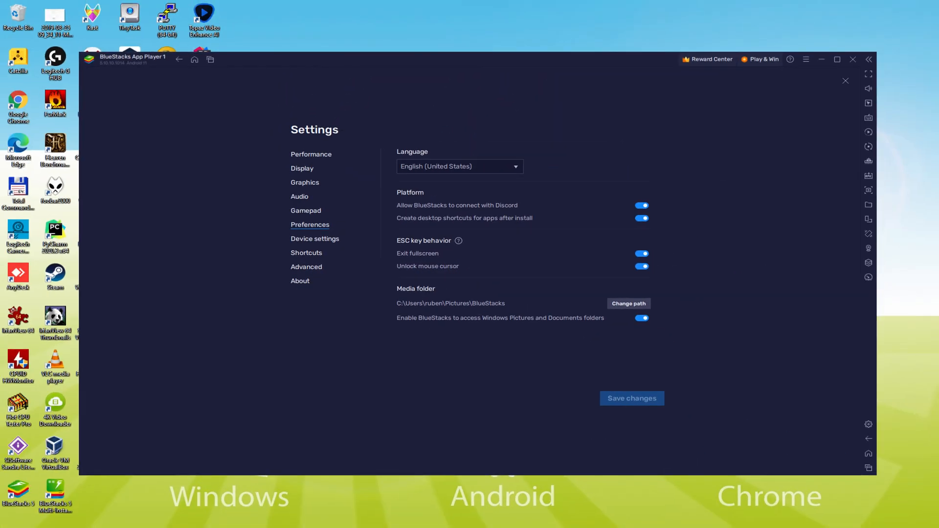
- View the Language preference, close Settings and enter the game world, skipping the dialogue
{"action": "left_click", "coordinate": [459, 166]}
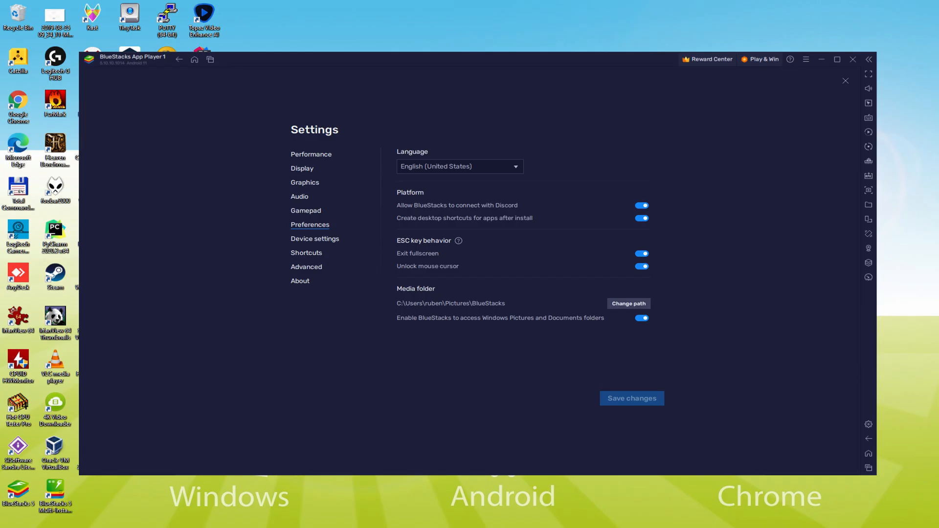
{"action": "left_click", "coordinate": [845, 81]}
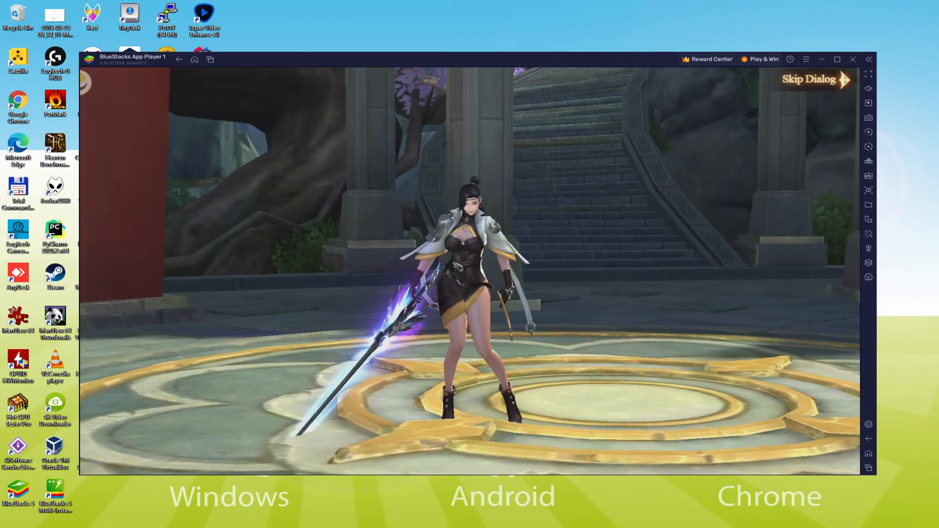
{"action": "left_click", "coordinate": [816, 79]}
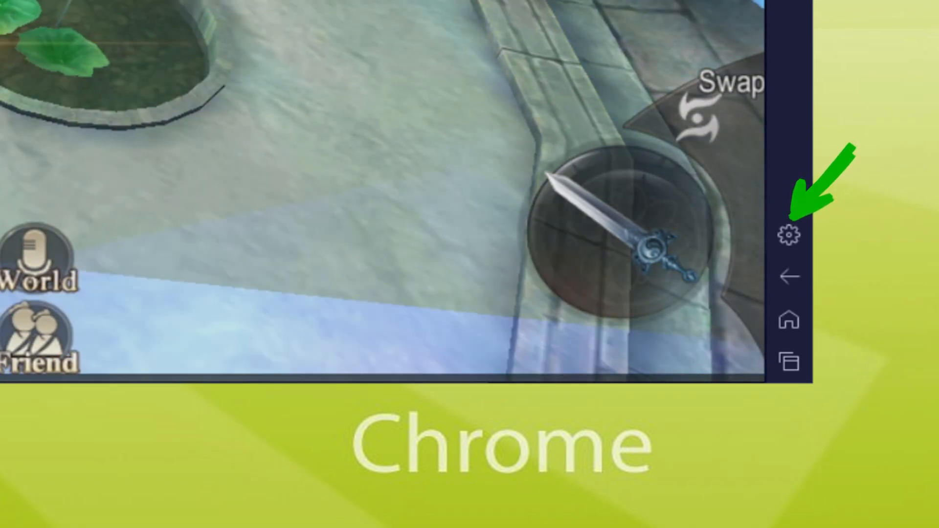
- Show Device settings with the Samsung Galaxy S8 Plus profile and TMOBILE provider
{"action": "left_click", "coordinate": [790, 234]}
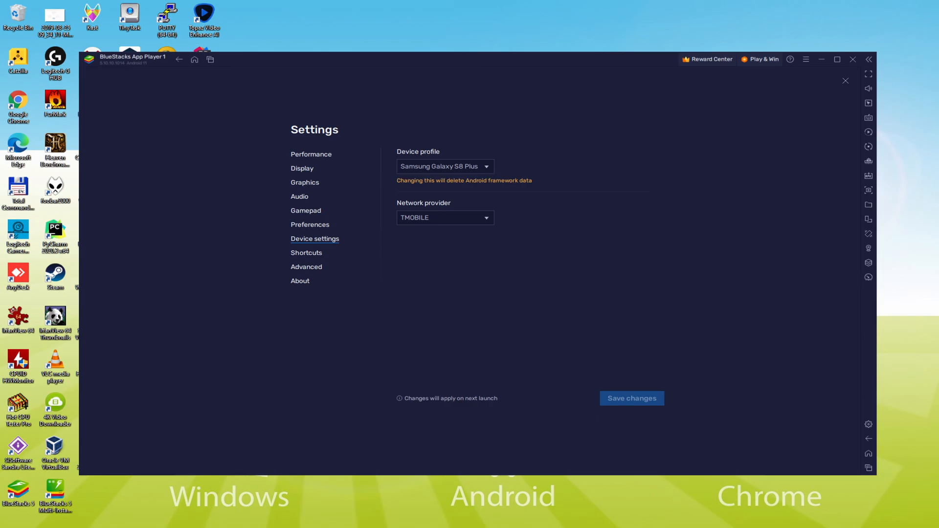
- Close Settings and dismiss the Function Announcement, leaving Snowie's story dialogue playing in Starfall Fantasy
{"action": "left_click", "coordinate": [845, 81]}
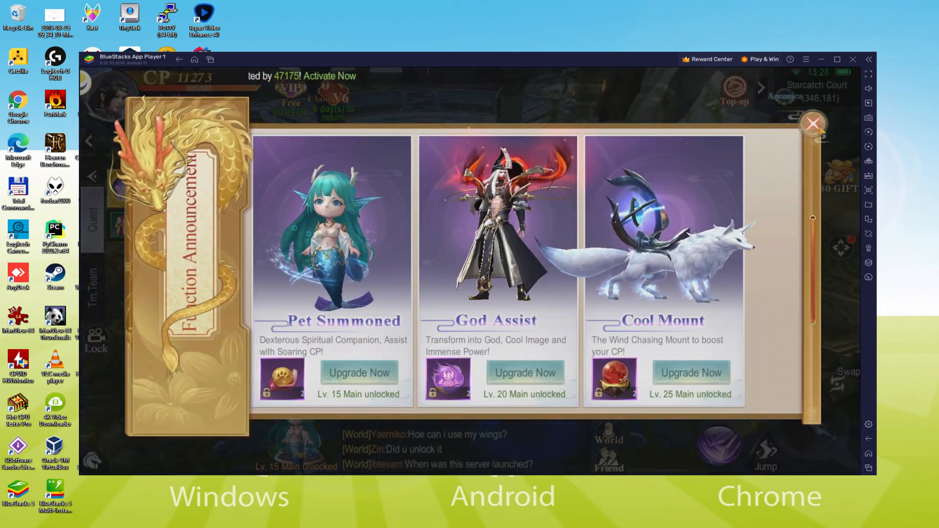
{"action": "left_click", "coordinate": [813, 123]}
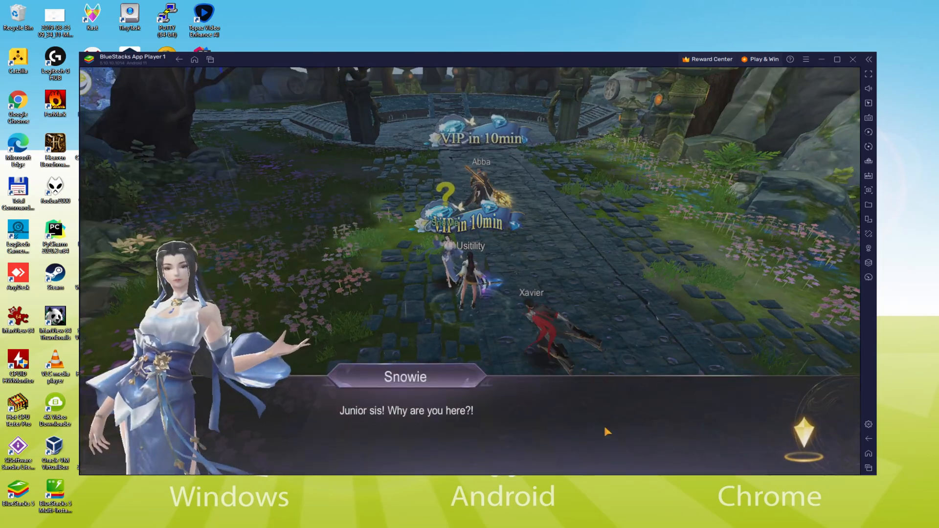